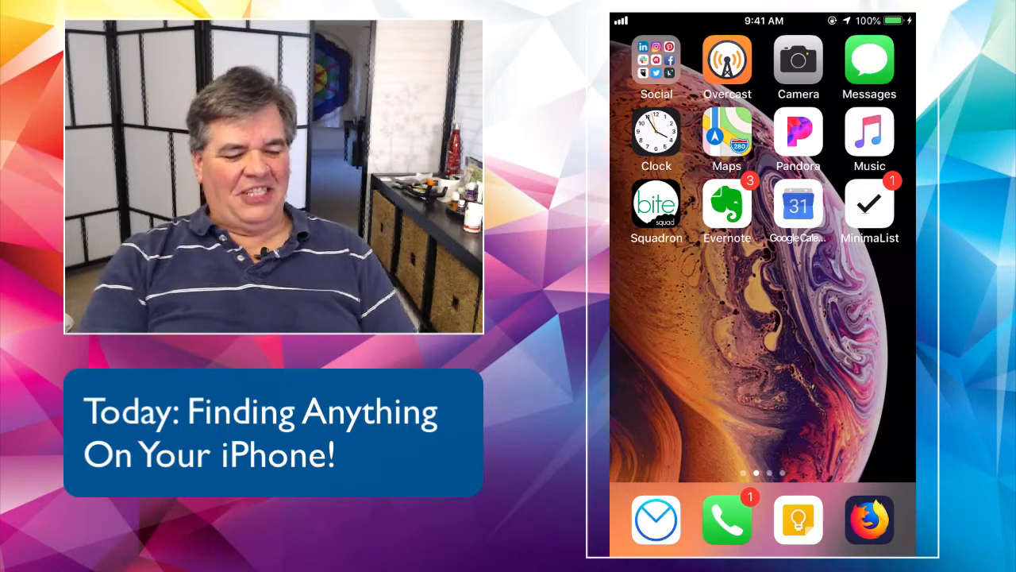
Swipe left through the home screen pages to reach the page of app folders.
scroll(left, 3)
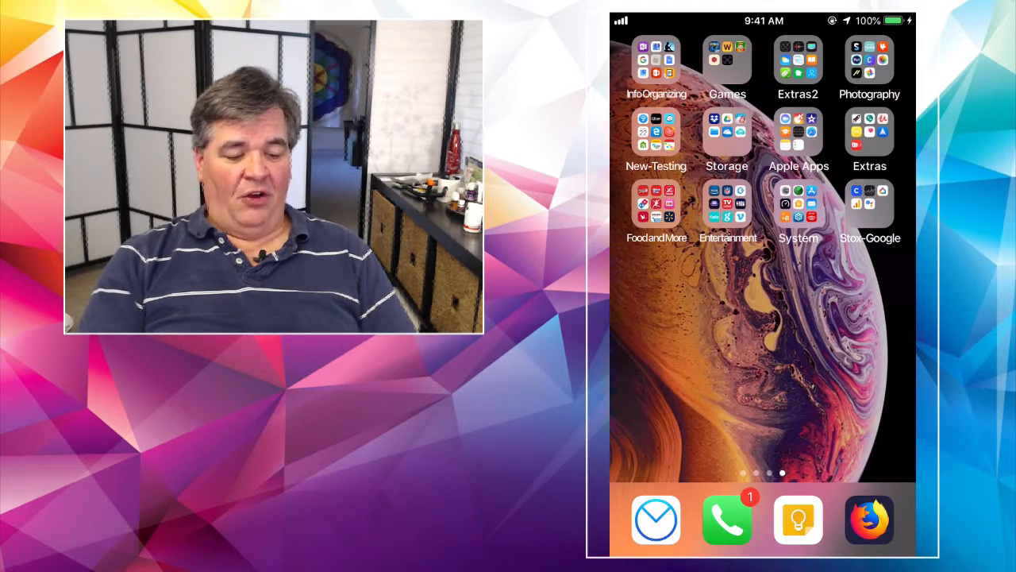
click(656, 64)
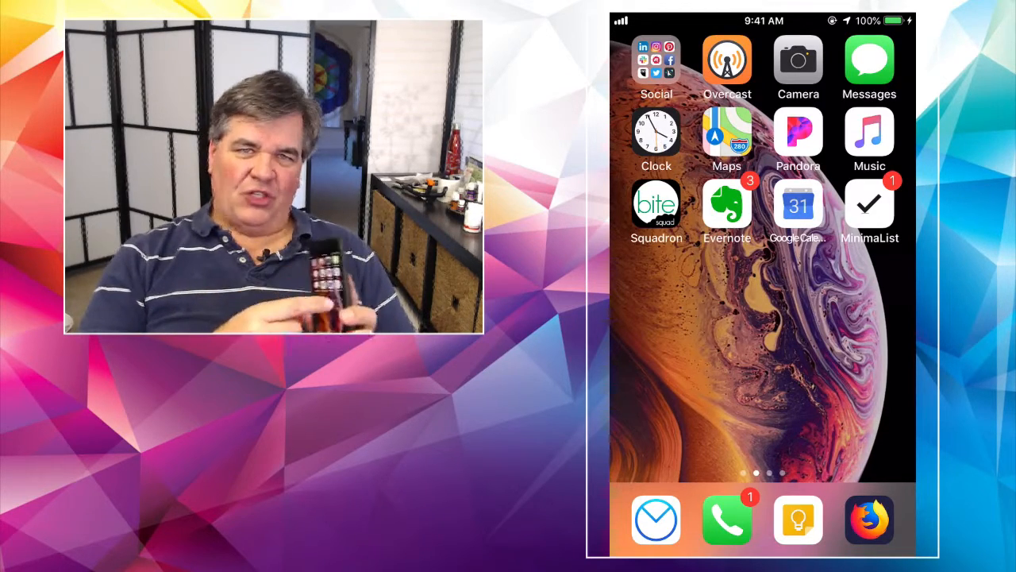
scroll(left, 3)
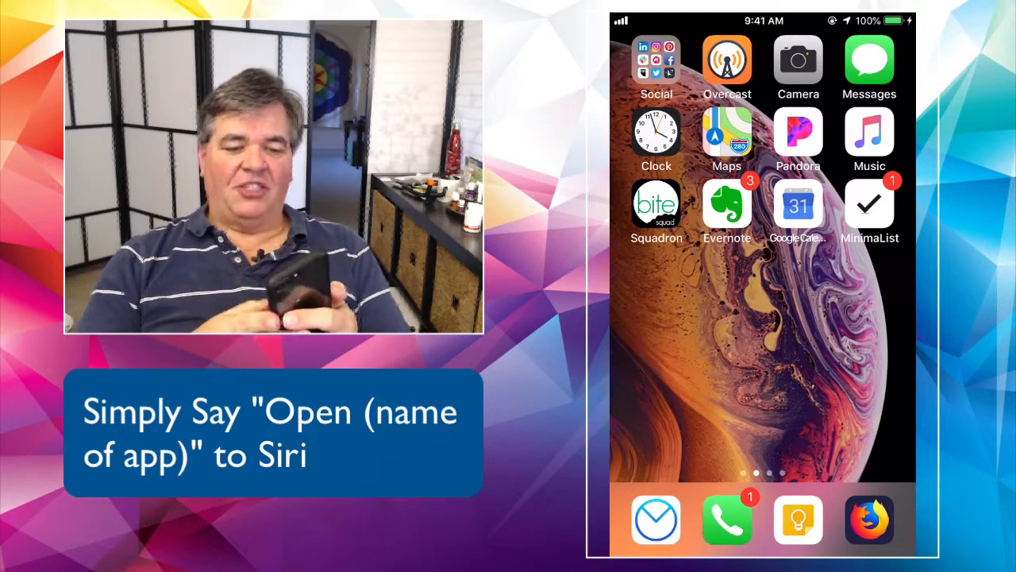
scroll(left, 3)
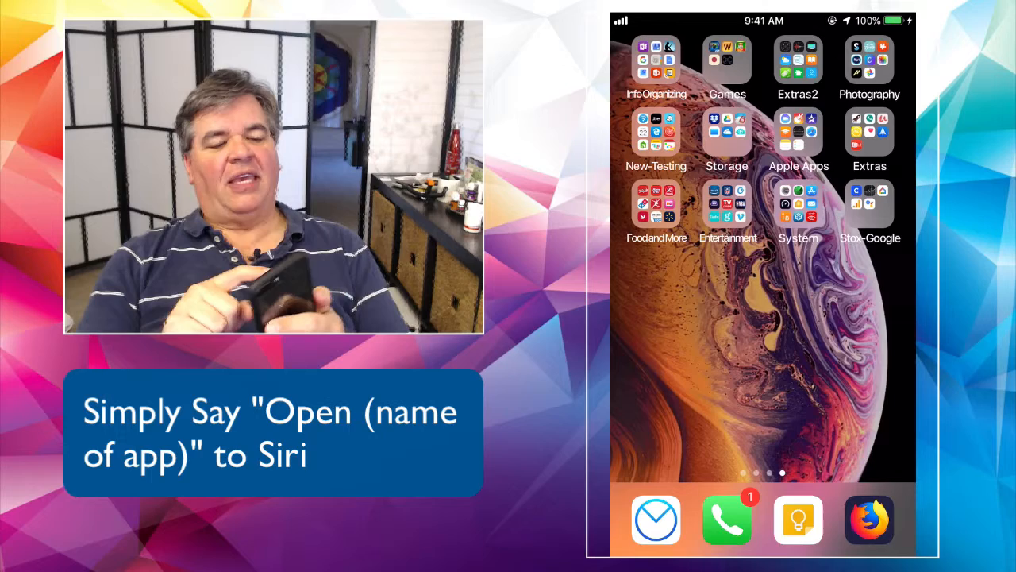
click(656, 64)
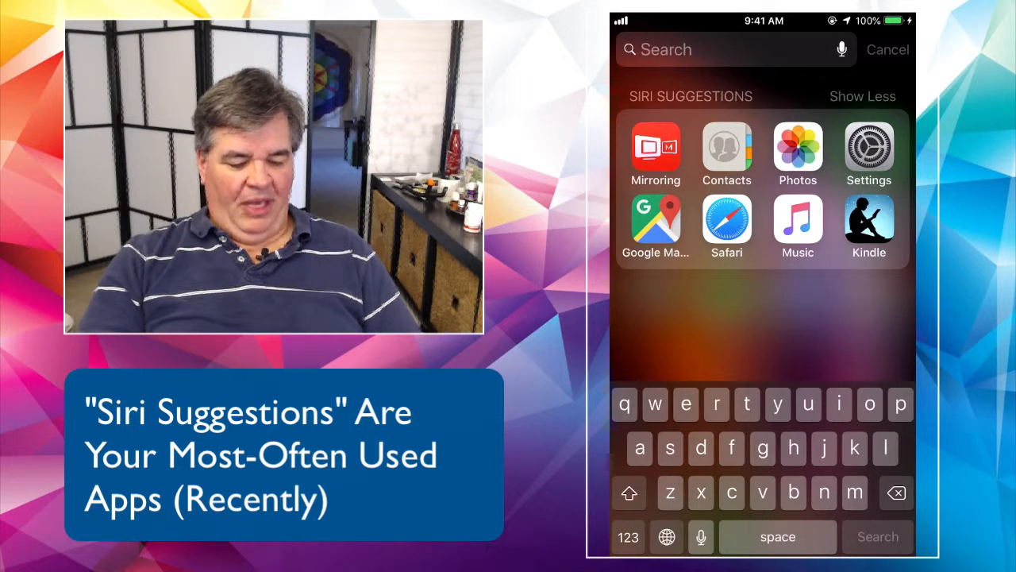
Search Spotlight for "ti" to list matching contacts and apps like FaceTime.
text(tim)
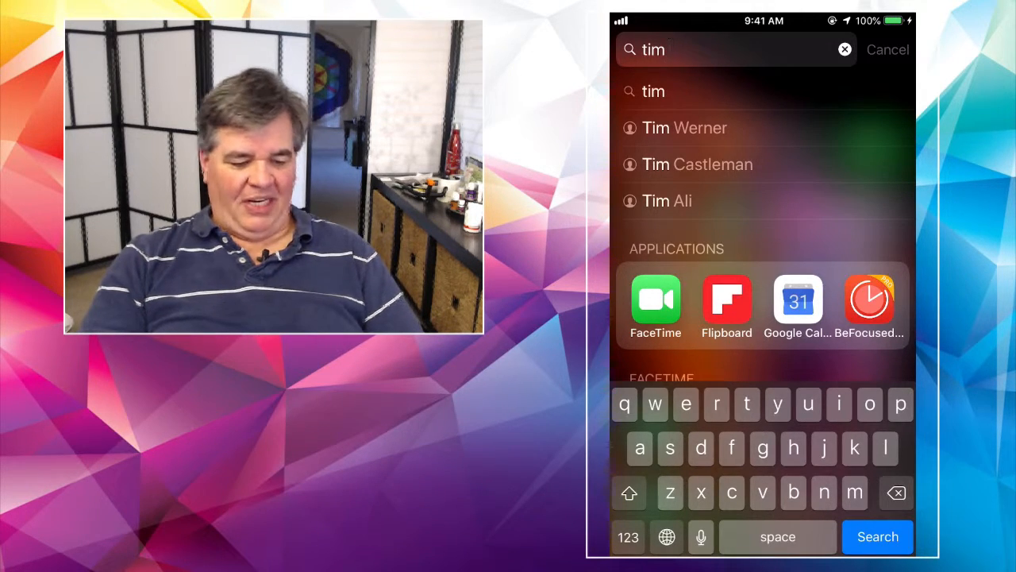
click(667, 200)
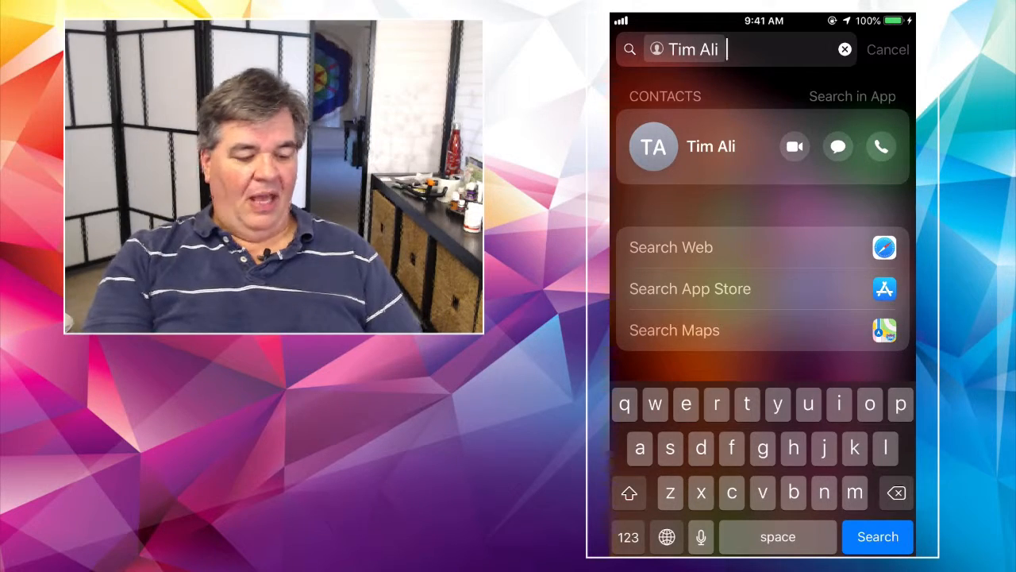
click(711, 146)
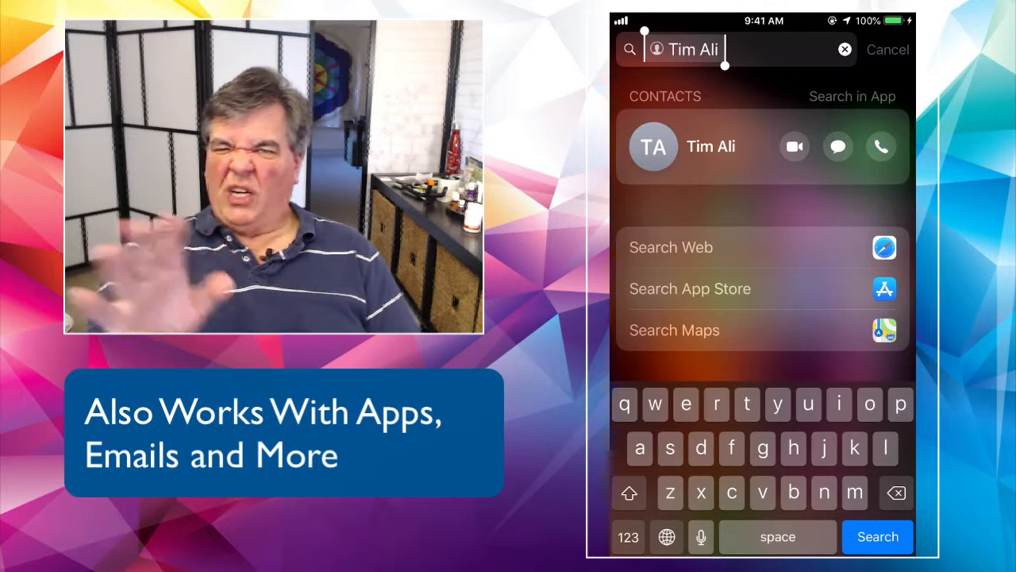
Search Spotlight for "p" then "phot" to surface Google Photos as the top hit.
text(p)
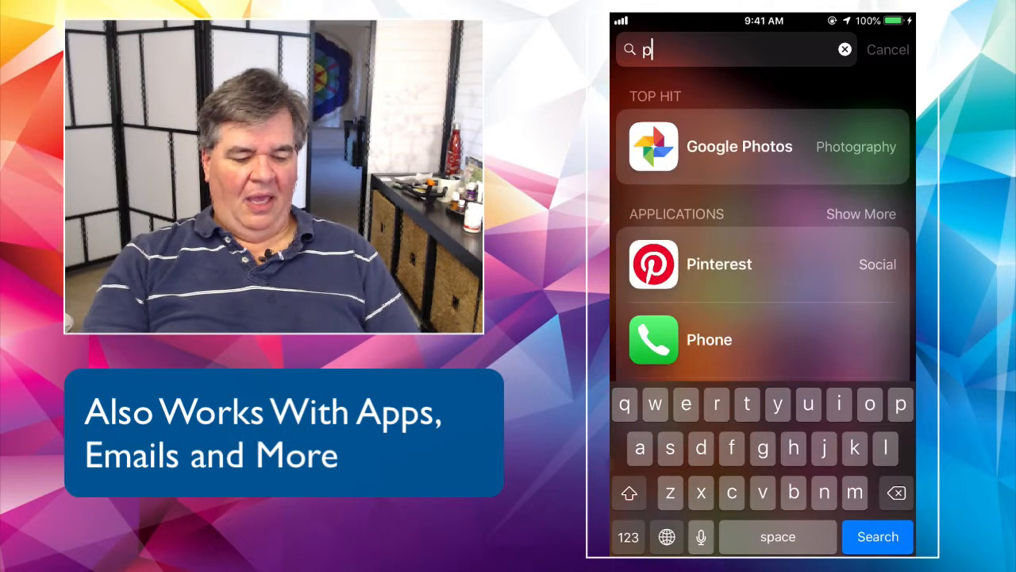
text(hot)
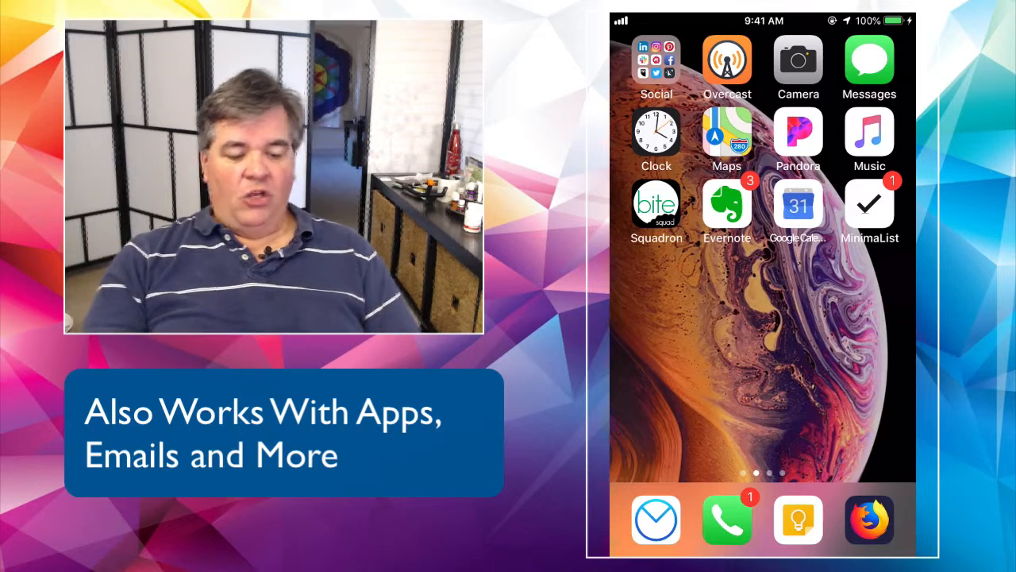
Search Spotlight for "phot" to list Photos, Google Photos and PhotoScan, then cancel.
text(phot)
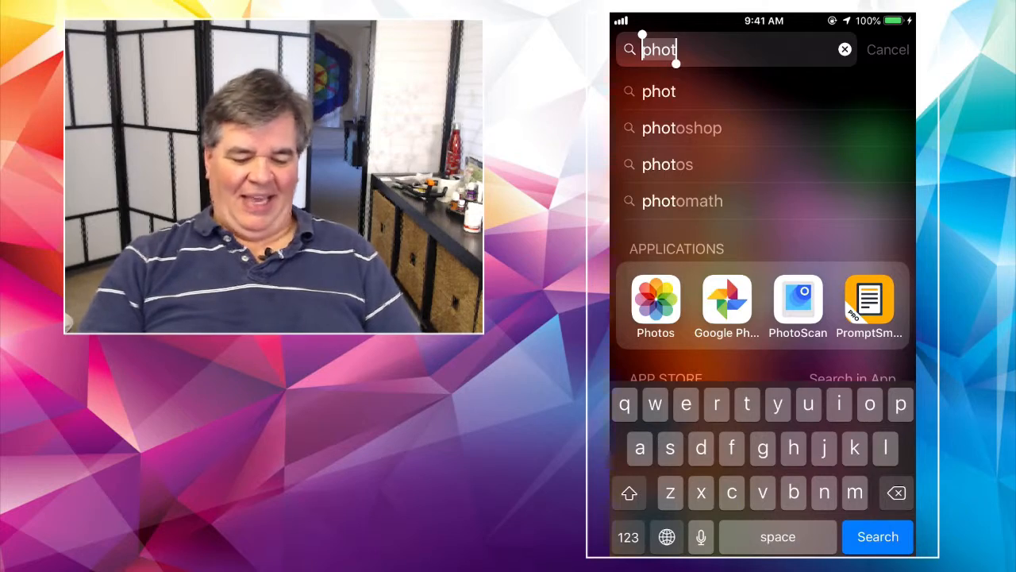
click(888, 49)
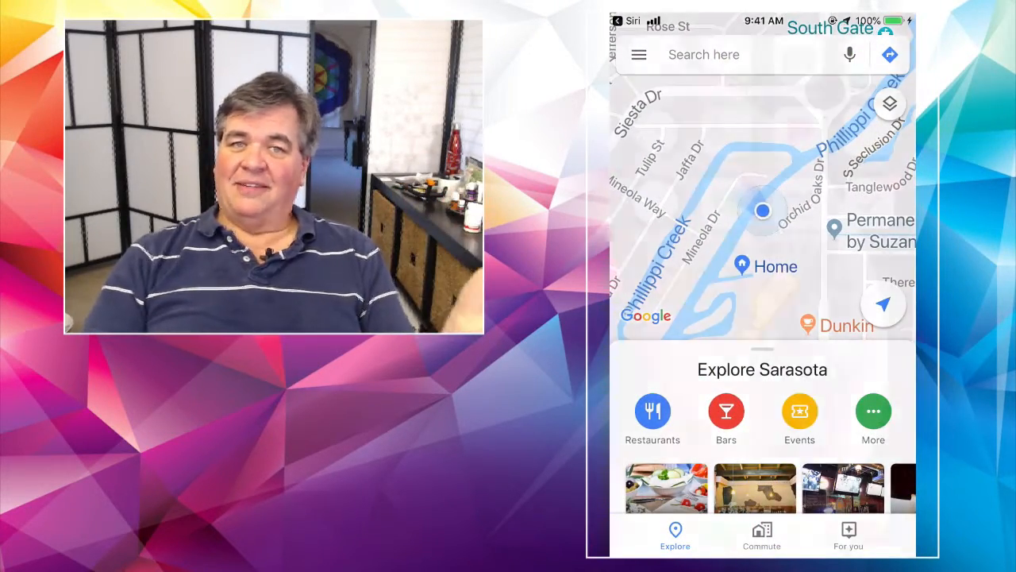
Leave Google Maps and return to the first home screen page.
key(home)
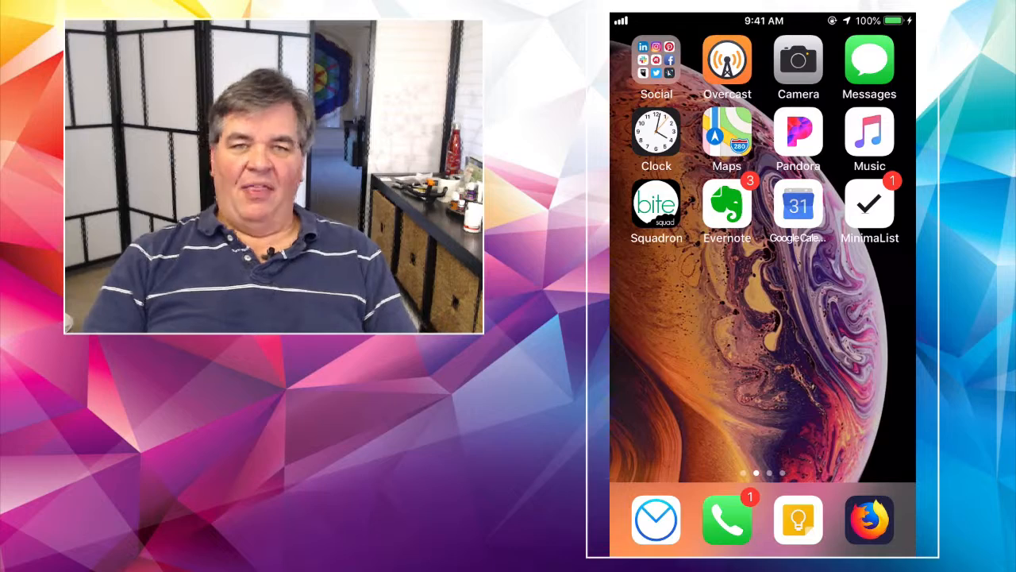